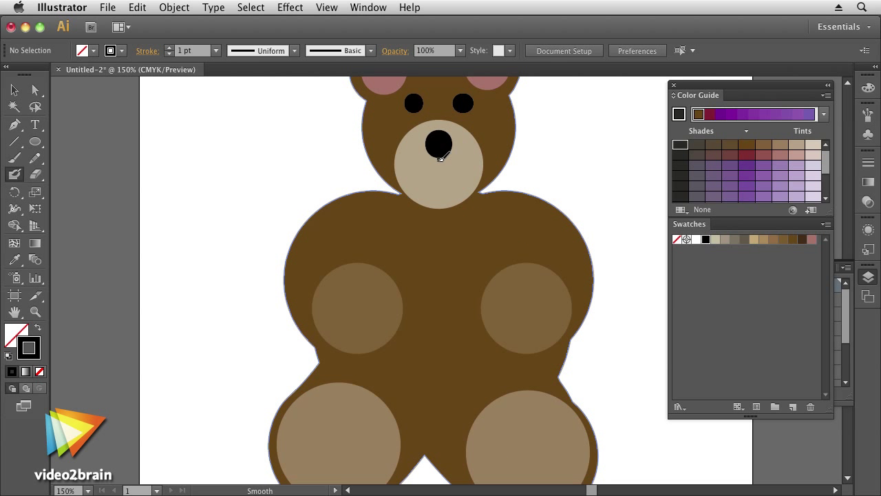
- Select the Type's Stroke row in Appearance and give the BUBBLES text a red outline colour
left_click_drag(437, 150, 438, 179)
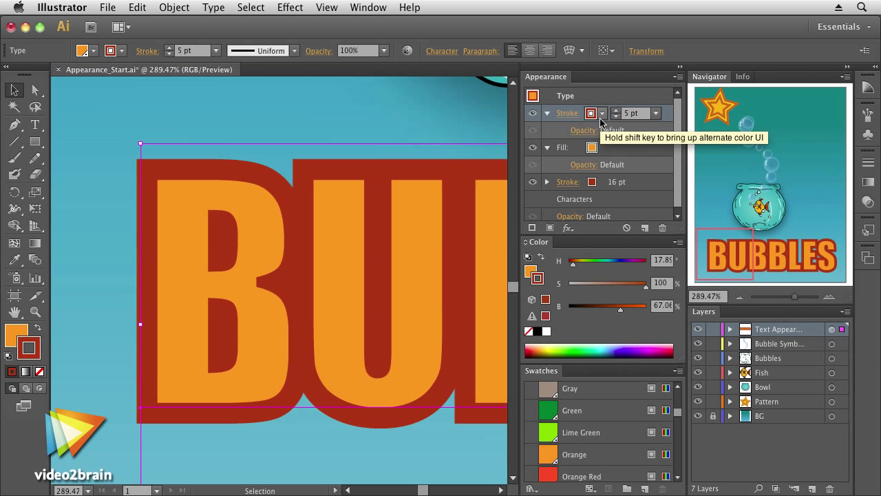
left_click(594, 113)
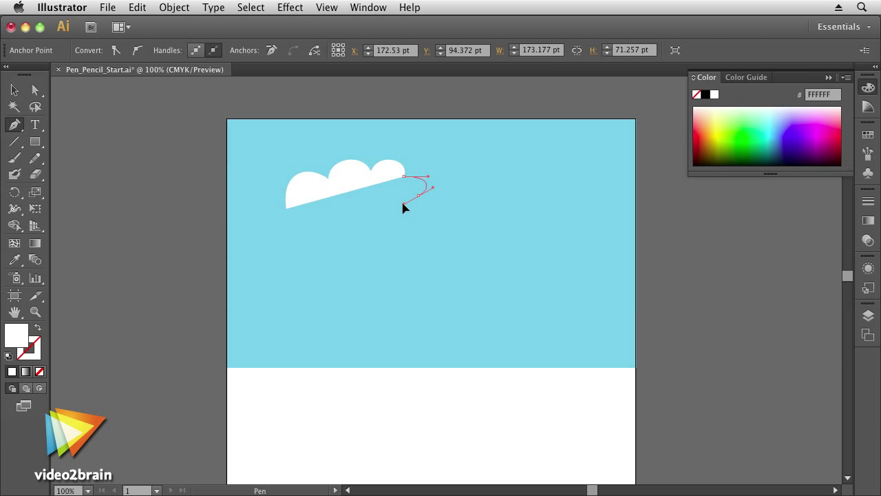
- Sketch a curved path beneath the cloud and a freehand line along the hilltop
left_click_drag(405, 209, 424, 221)
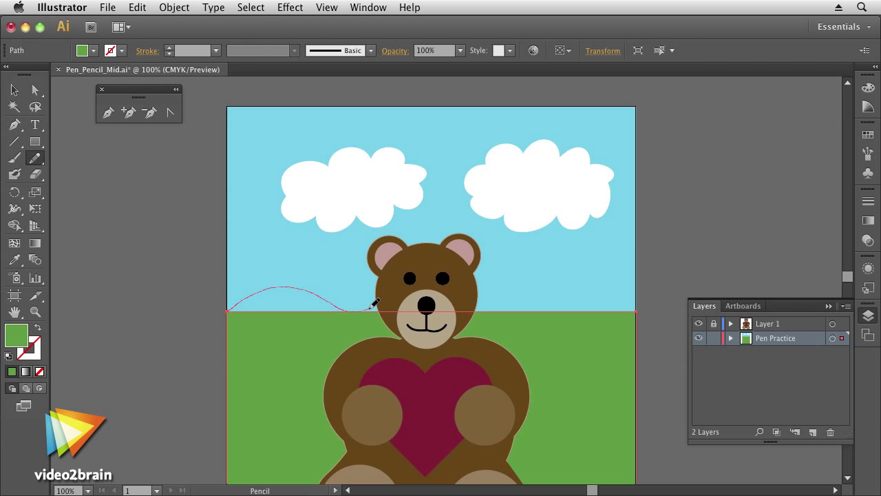
left_click_drag(372, 306, 611, 285)
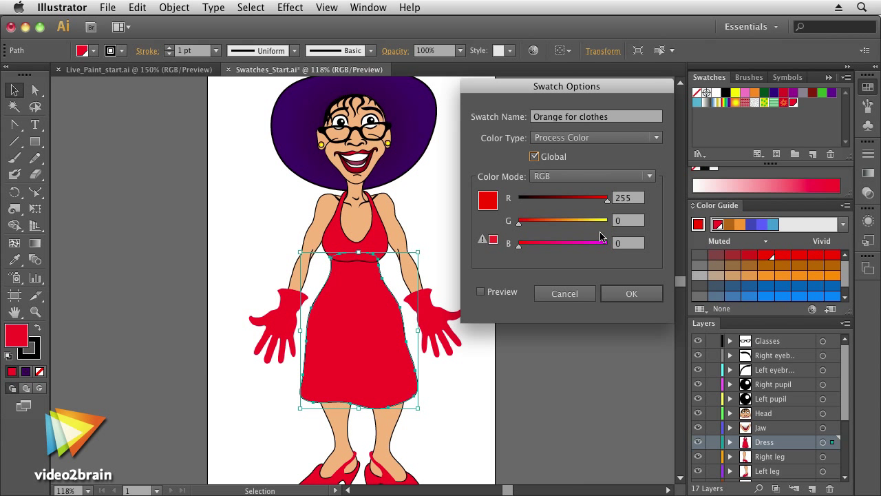
- Raise G to 90 in the 'Orange for clothes' swatch so the dress turns orange, and confirm
left_click_drag(518, 220, 551, 221)
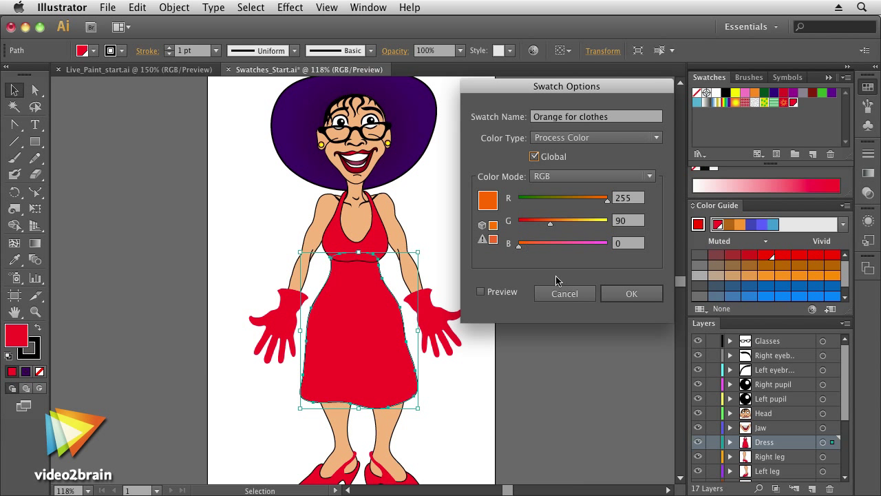
left_click(631, 294)
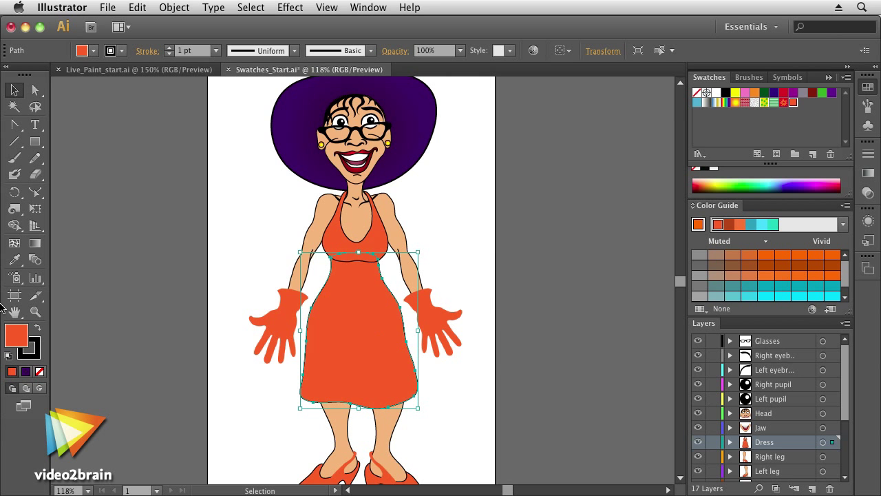
double_click(17, 334)
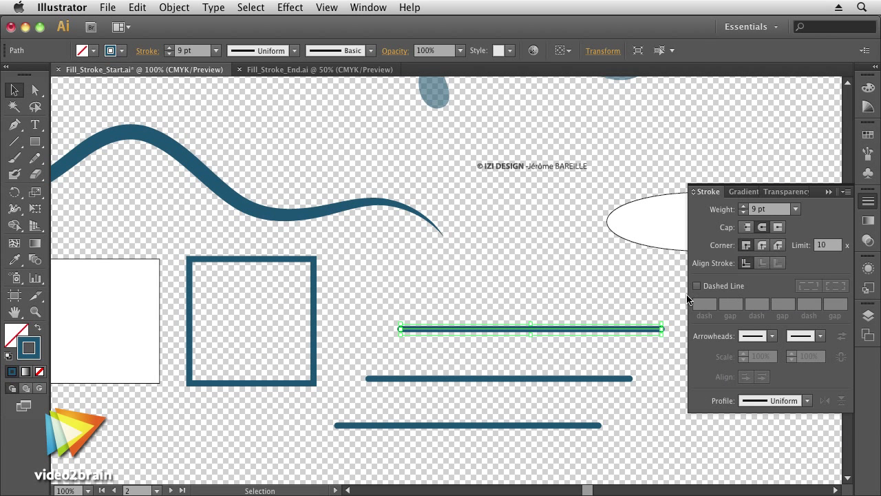
- Make the top straight line a dashed line with a set dash length
left_click(696, 285)
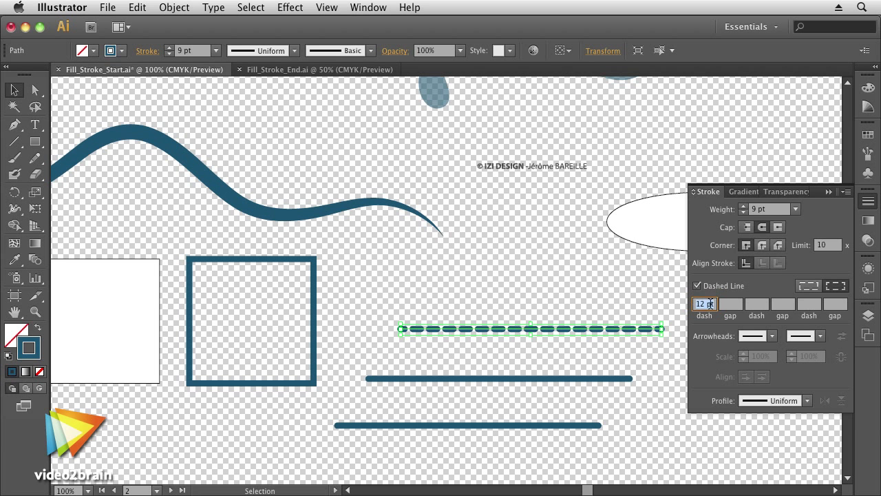
left_click(730, 305)
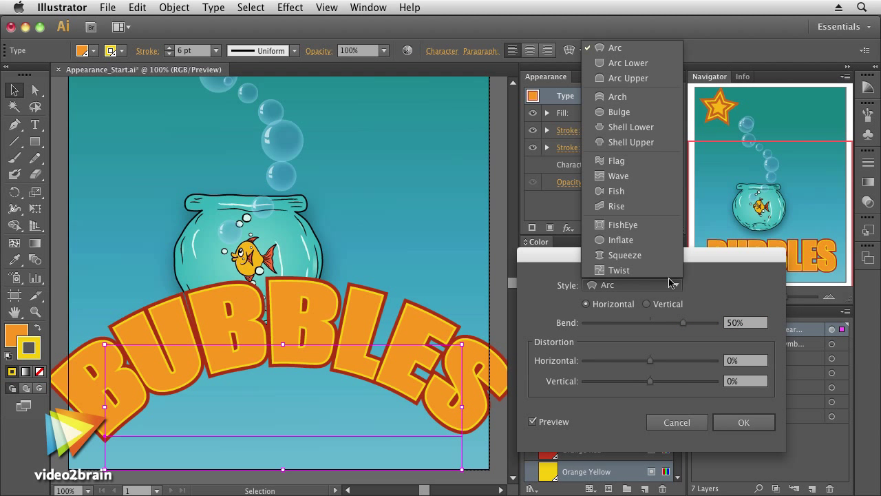
- Warp the BUBBLES title with the Fish style and apply it
left_click(616, 190)
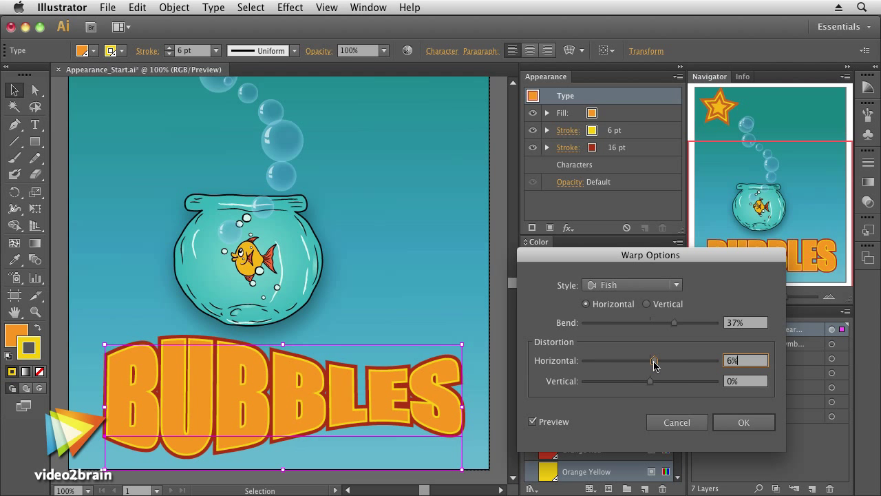
left_click(372, 69)
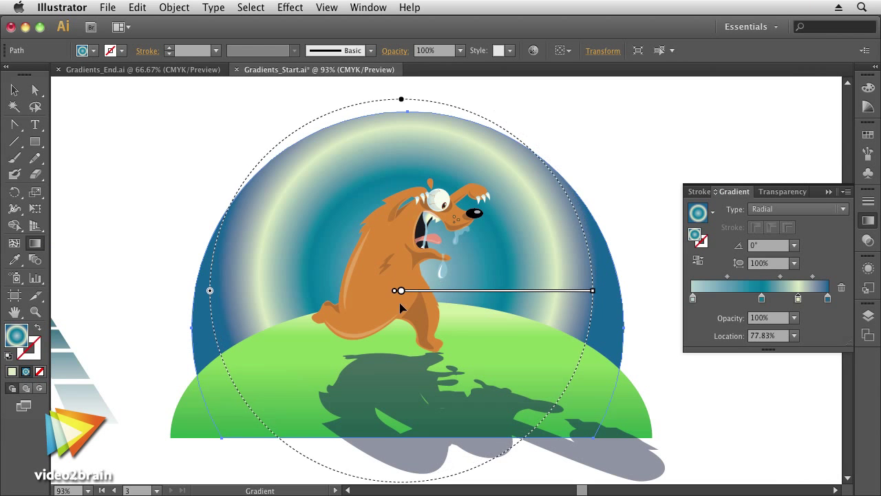
- Move the radial gradient's centre left of the dog and stretch its reach toward the right
left_click_drag(400, 289, 282, 284)
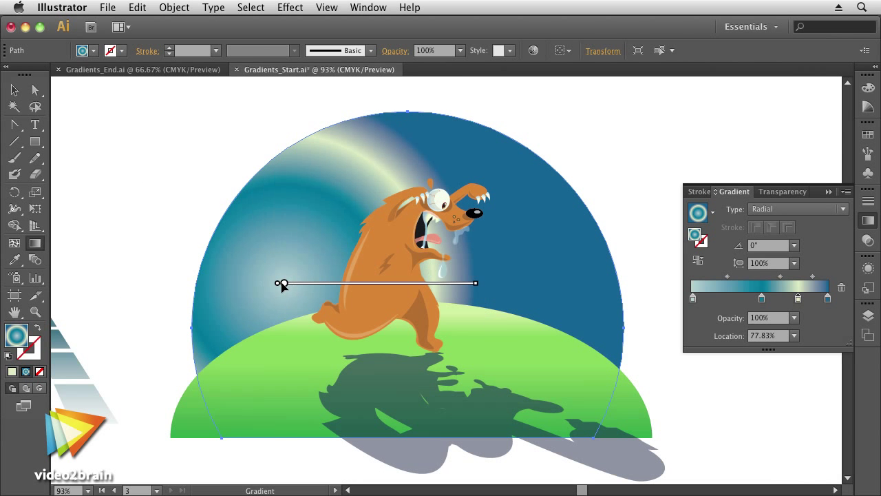
left_click_drag(475, 284, 530, 287)
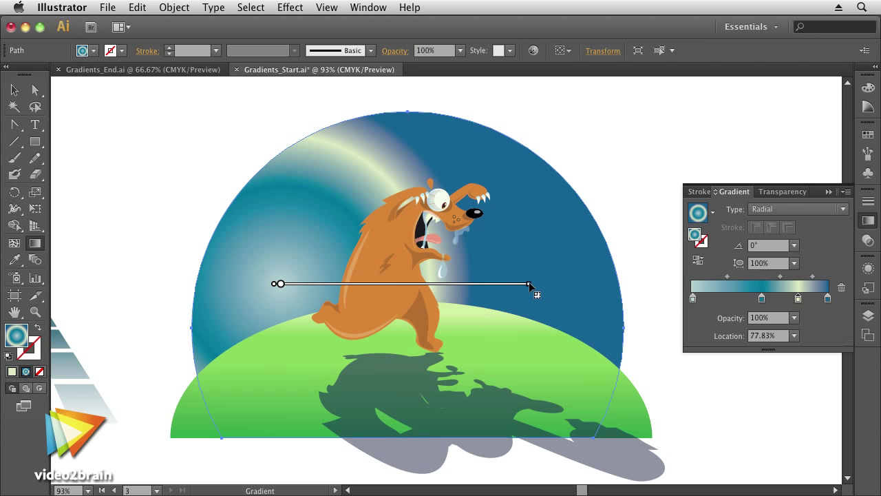
left_click_drag(531, 284, 557, 284)
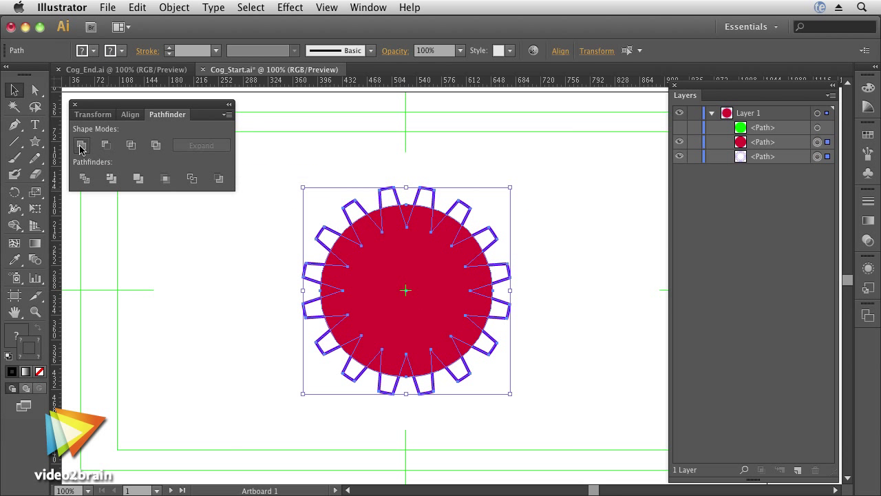
- Unite the teeth and circle into one merged cog shape with Pathfinder
left_click(81, 144)
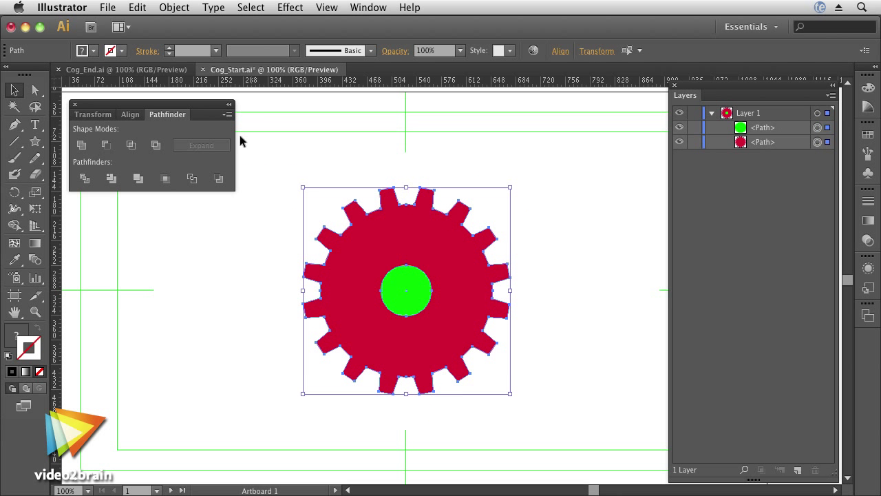
left_click(106, 145)
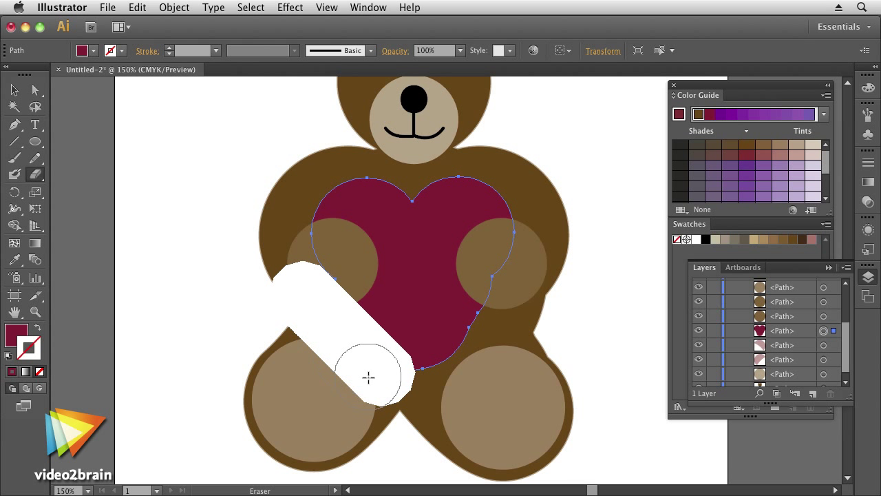
- Erase part of the teddy bear's heart near the right paw
left_click_drag(369, 377, 504, 320)
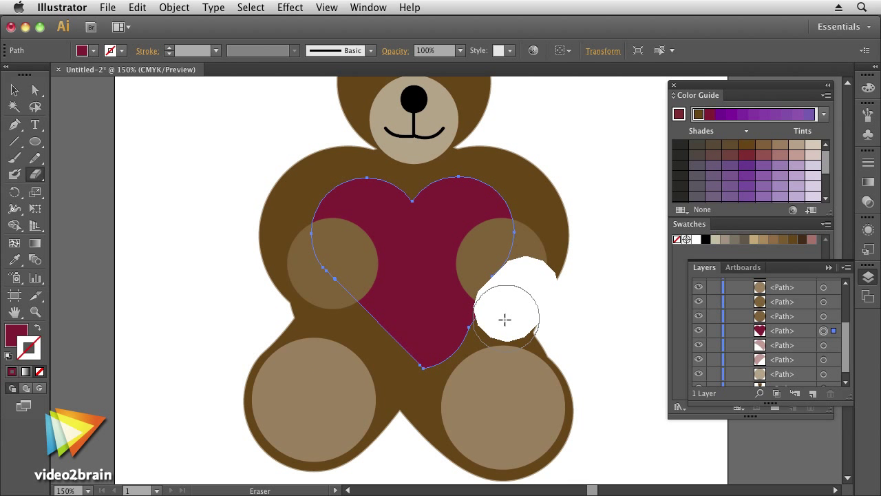